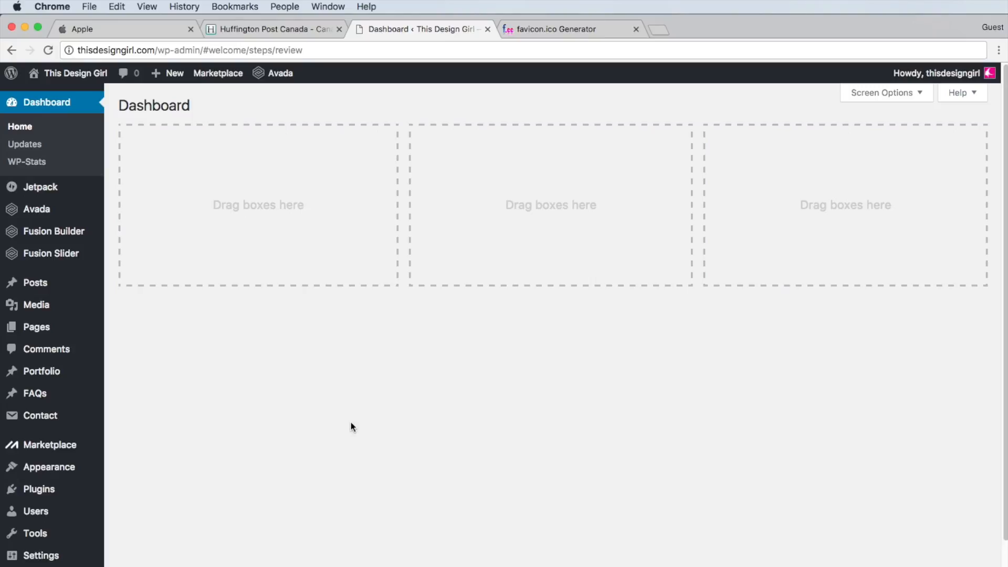
mouse_move(357, 394)
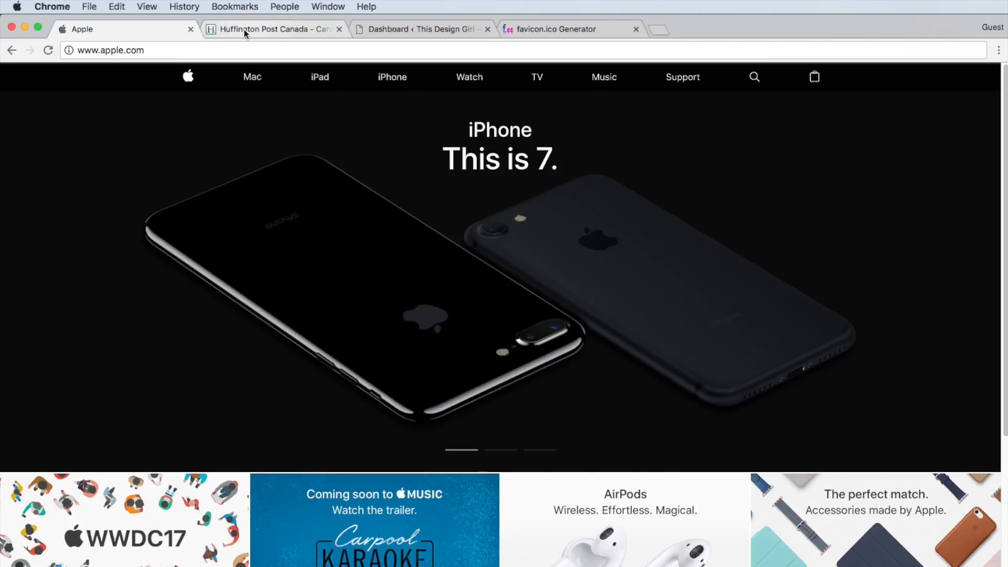
Step: Switch to the Huffington Post Canada page to compare its site icon
click(273, 29)
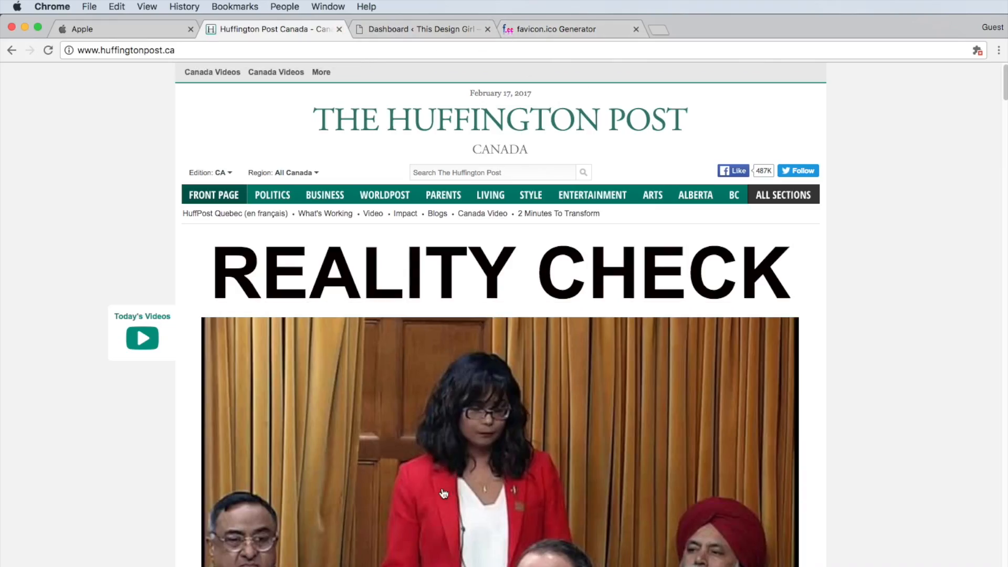
mouse_move(466, 336)
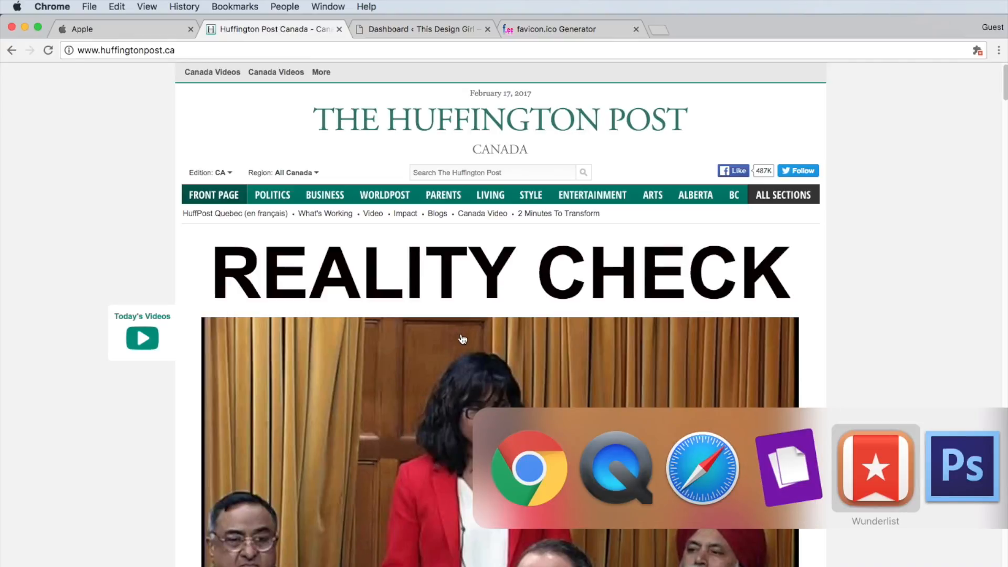
Step: Bring up the pink square logo with the white girl silhouette in Photoshop
click(962, 466)
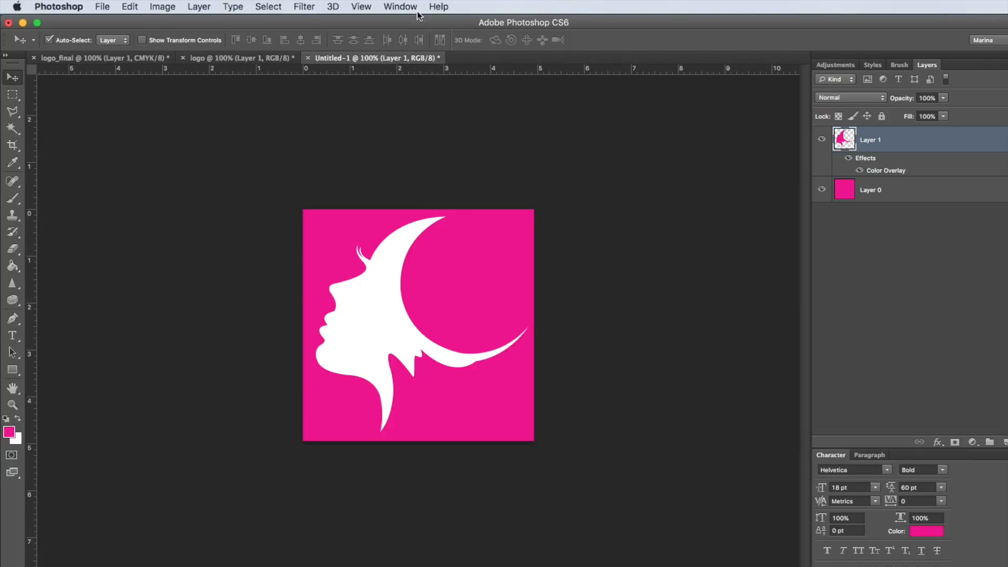
mouse_move(294, 316)
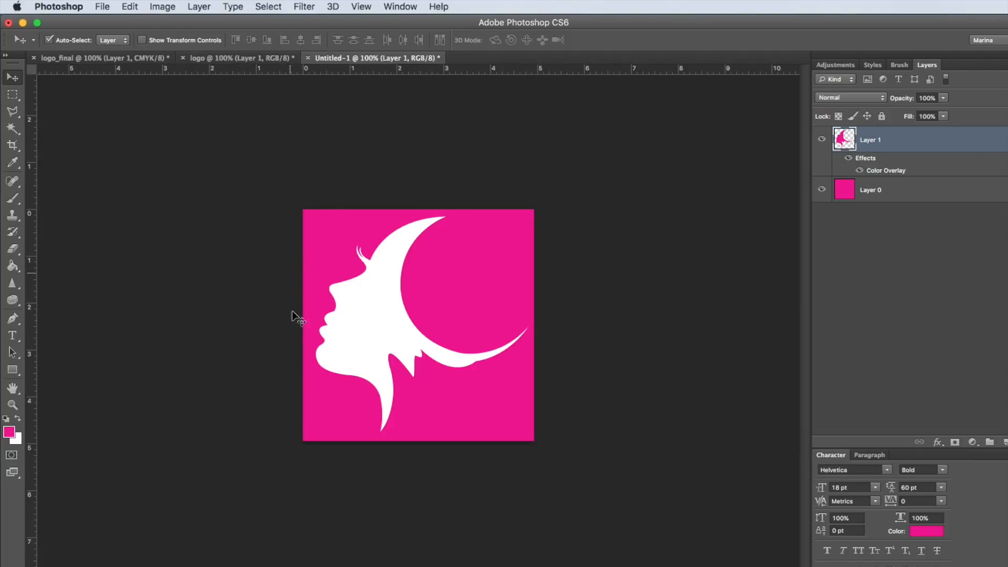
mouse_move(277, 215)
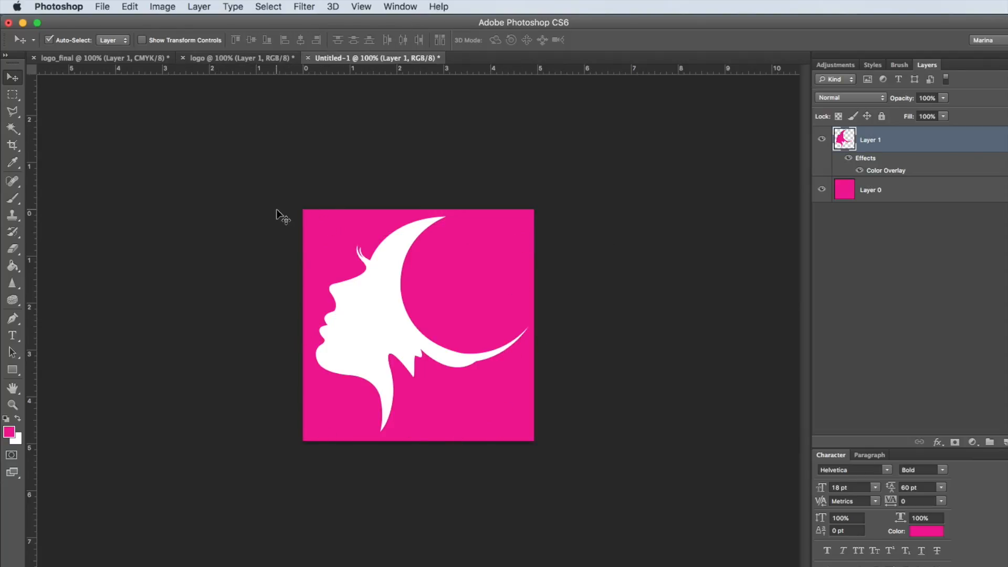
mouse_move(314, 225)
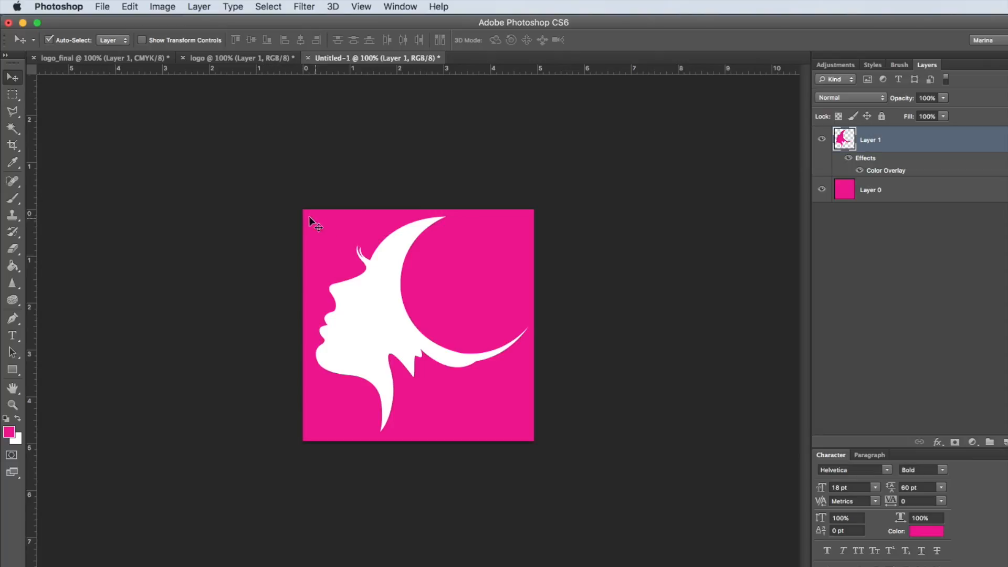
mouse_move(611, 290)
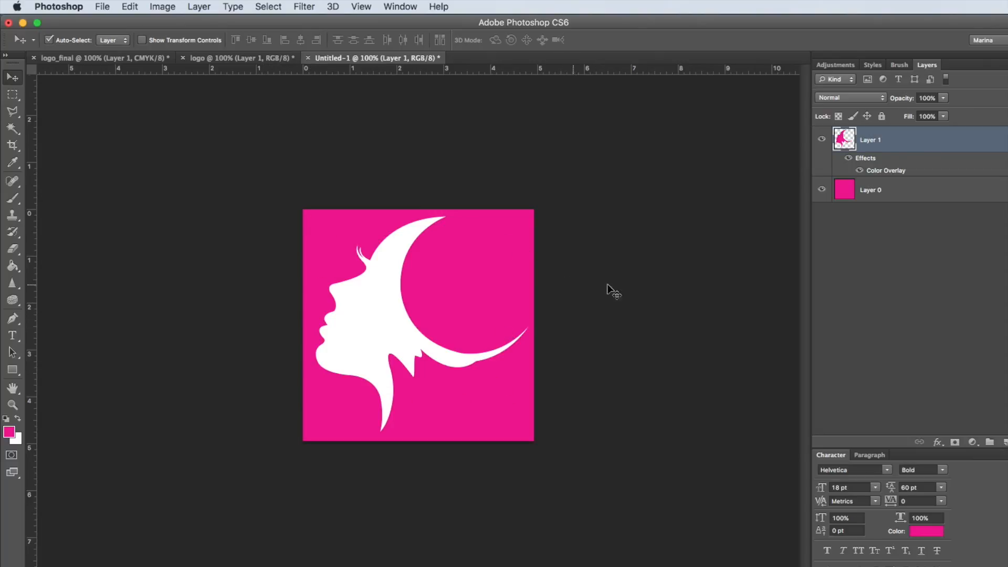
mouse_move(464, 235)
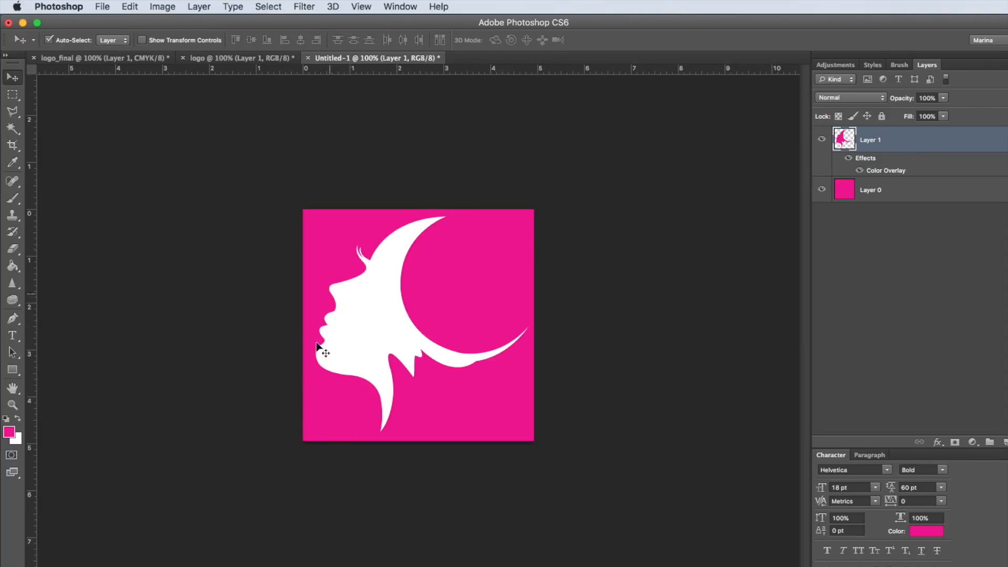
mouse_move(325, 251)
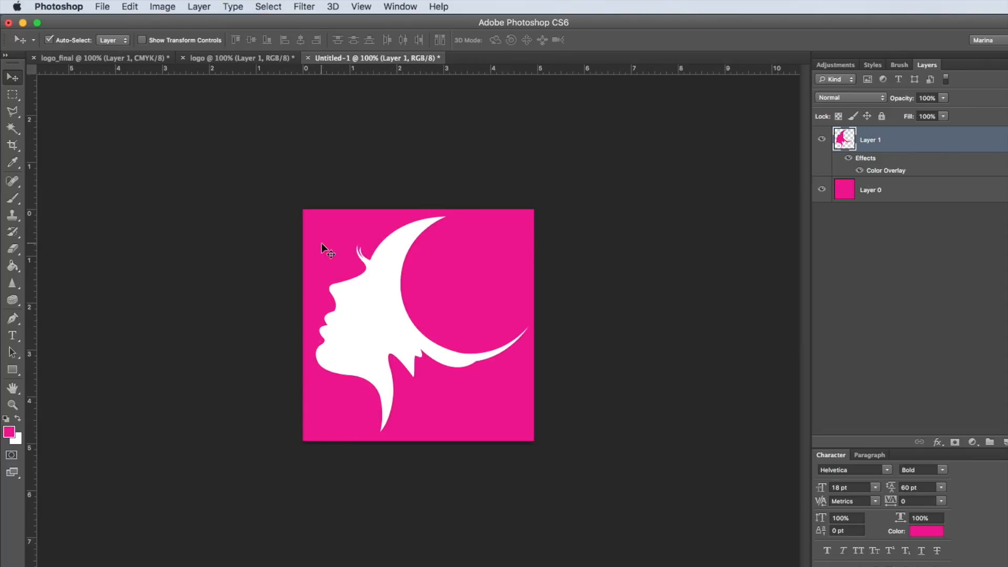
mouse_move(379, 408)
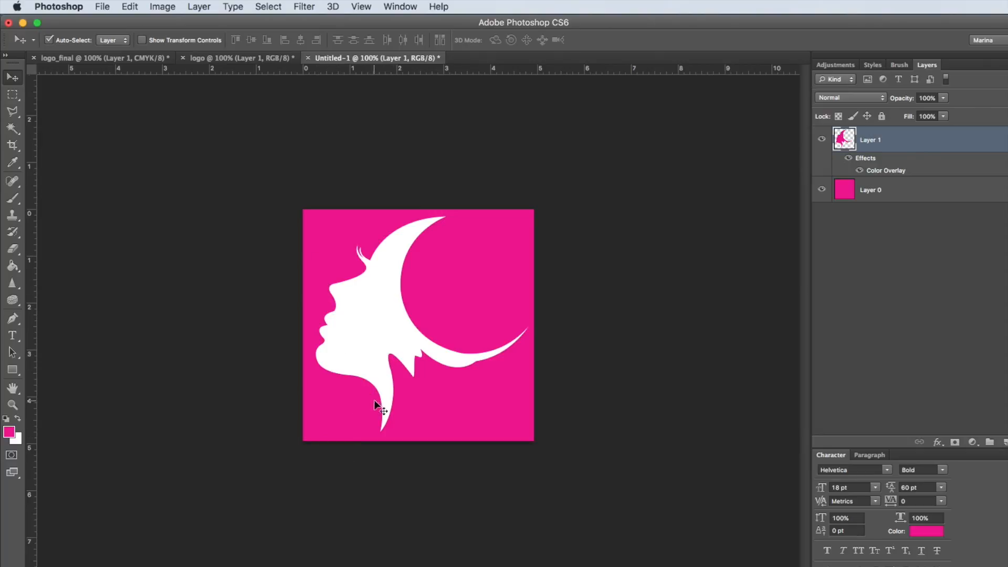
mouse_move(417, 384)
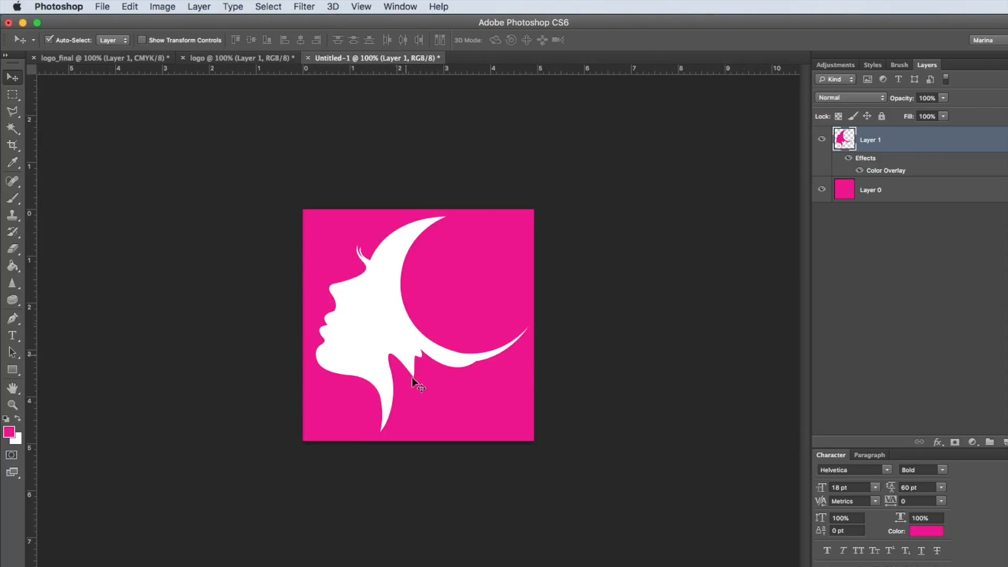
mouse_move(230, 187)
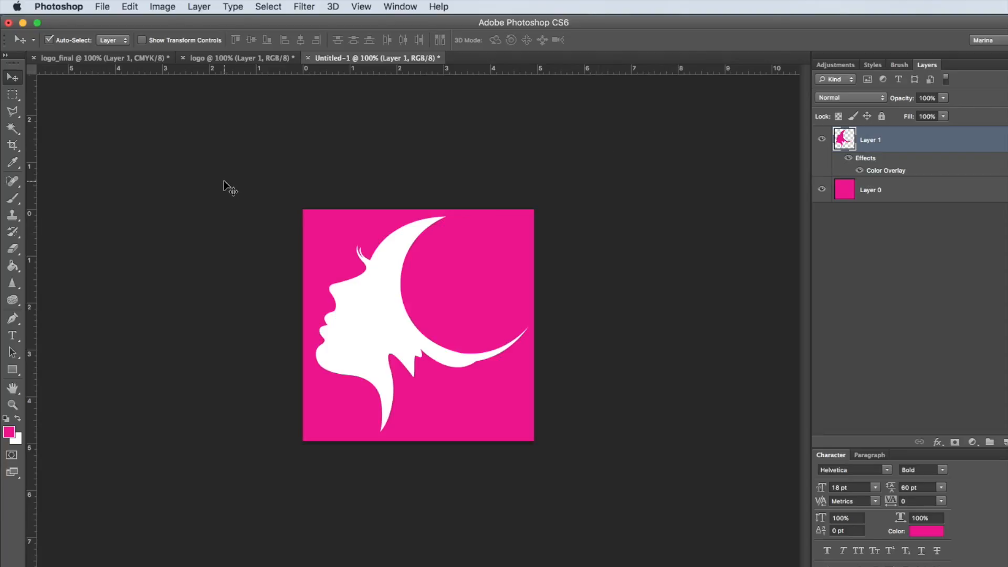
mouse_move(233, 199)
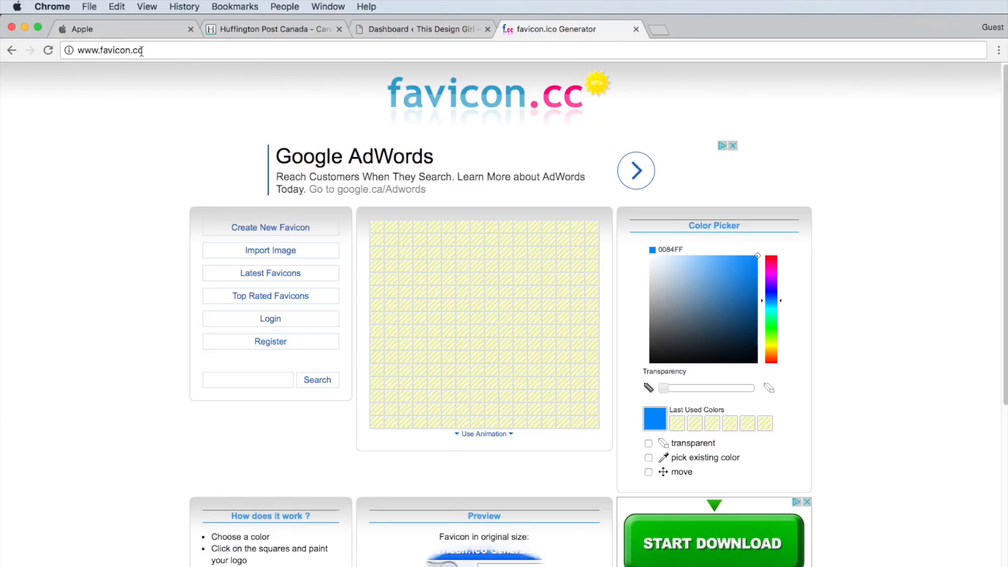
mouse_move(104, 320)
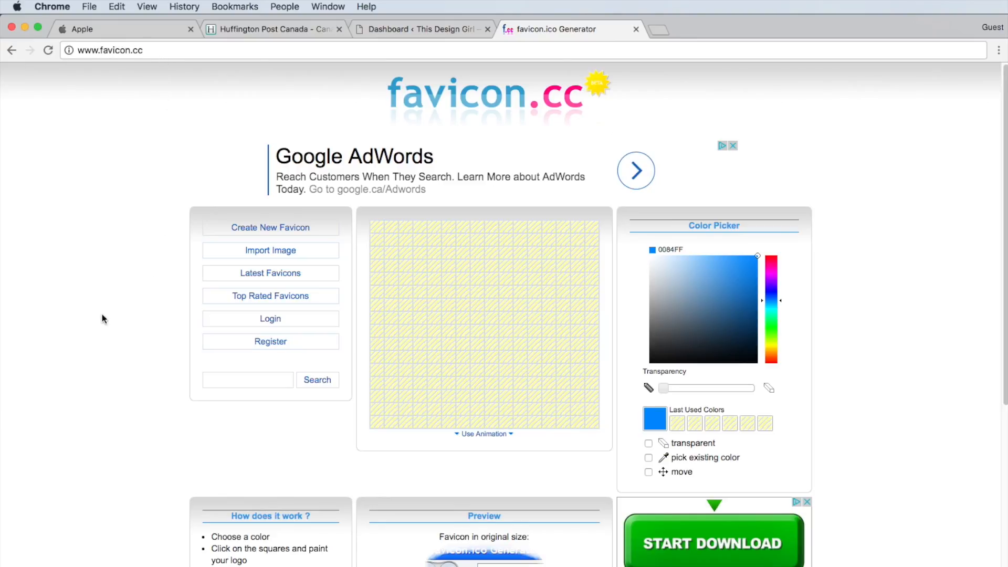
Step: Import girl.png as the favicon source image, set to shrink to a square icon
click(270, 250)
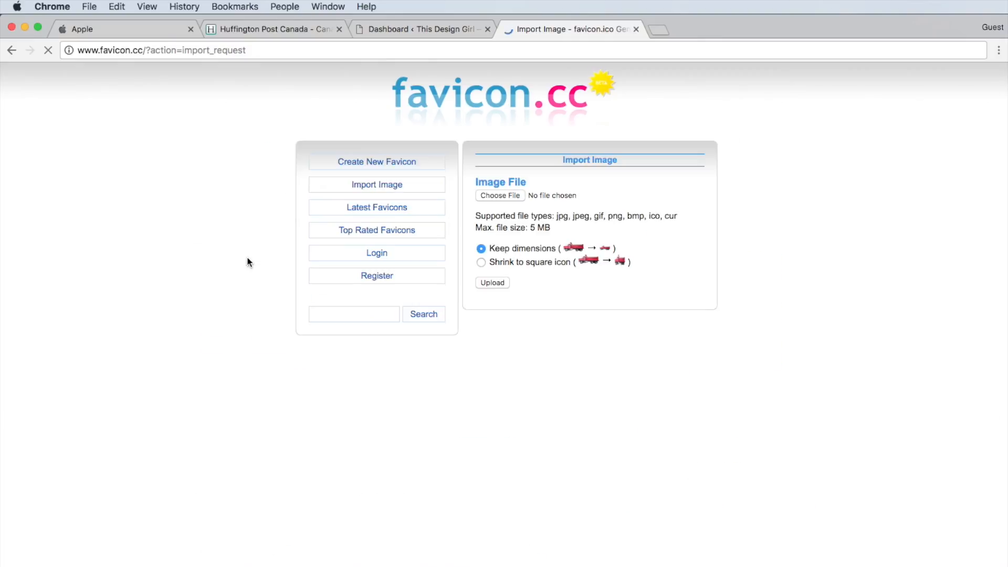
click(500, 196)
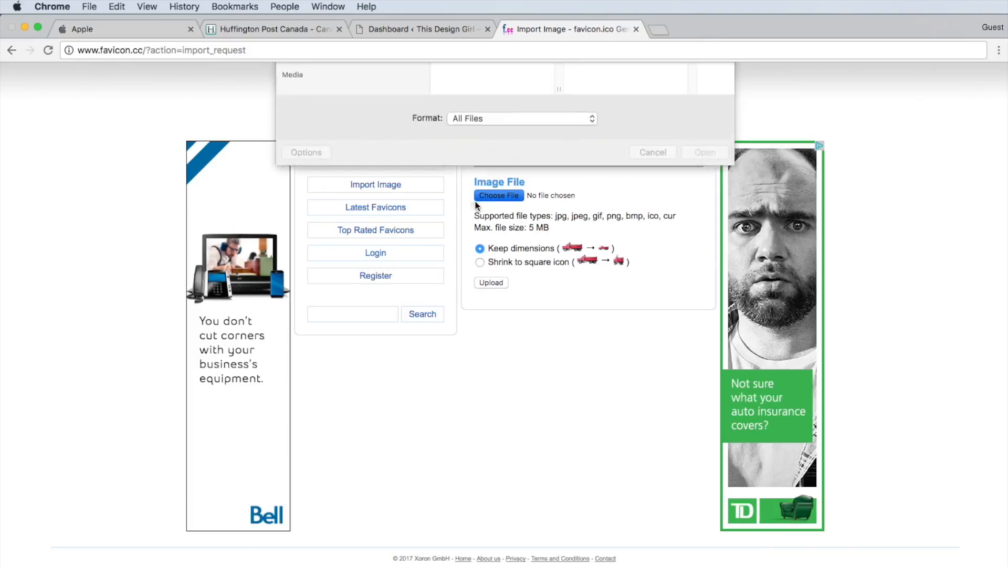
click(498, 196)
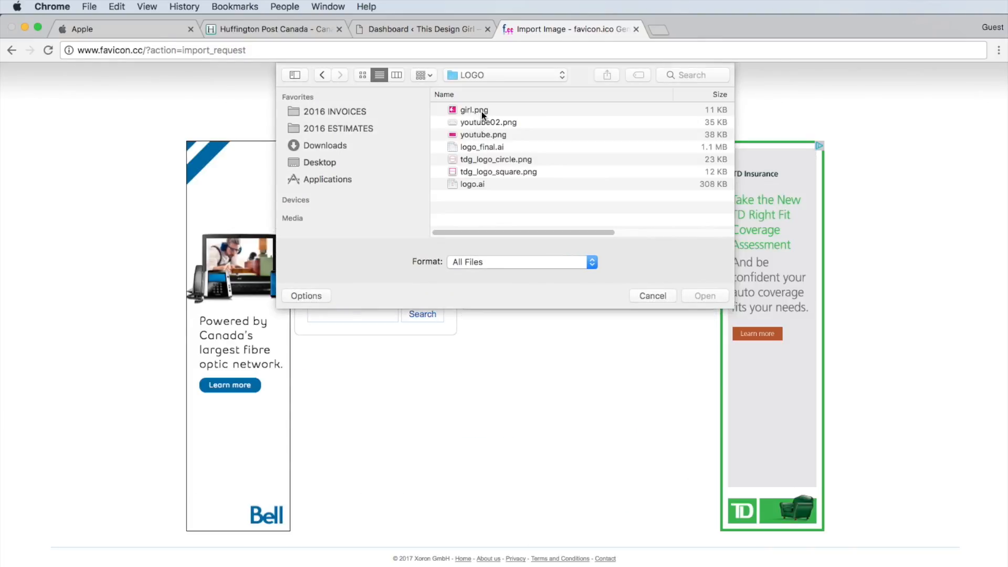
click(652, 296)
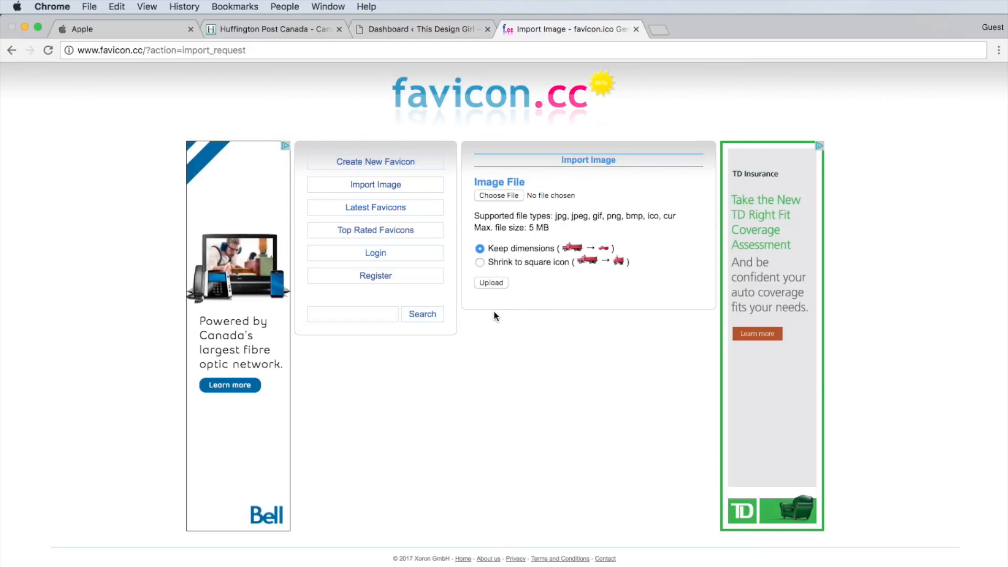
click(497, 195)
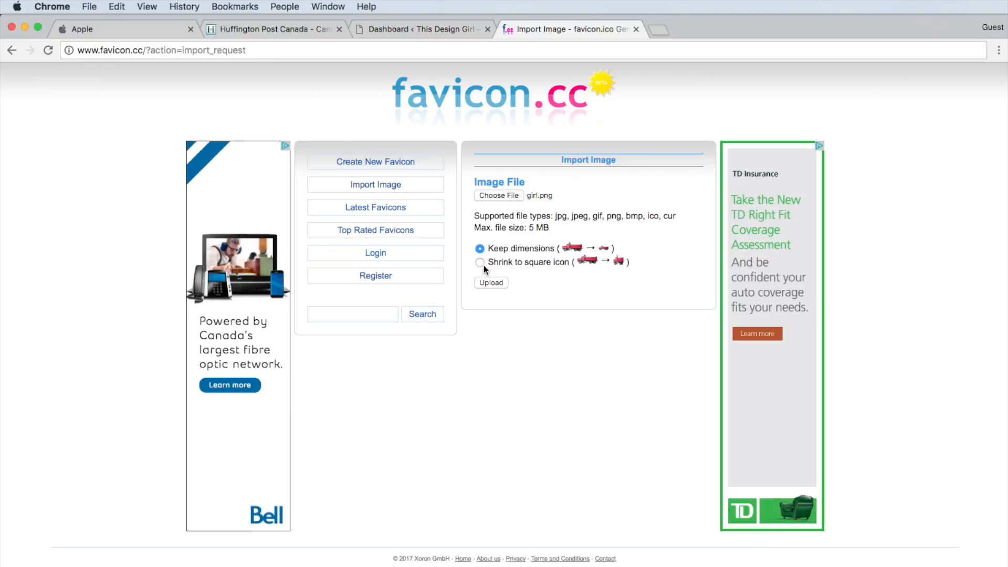
click(480, 262)
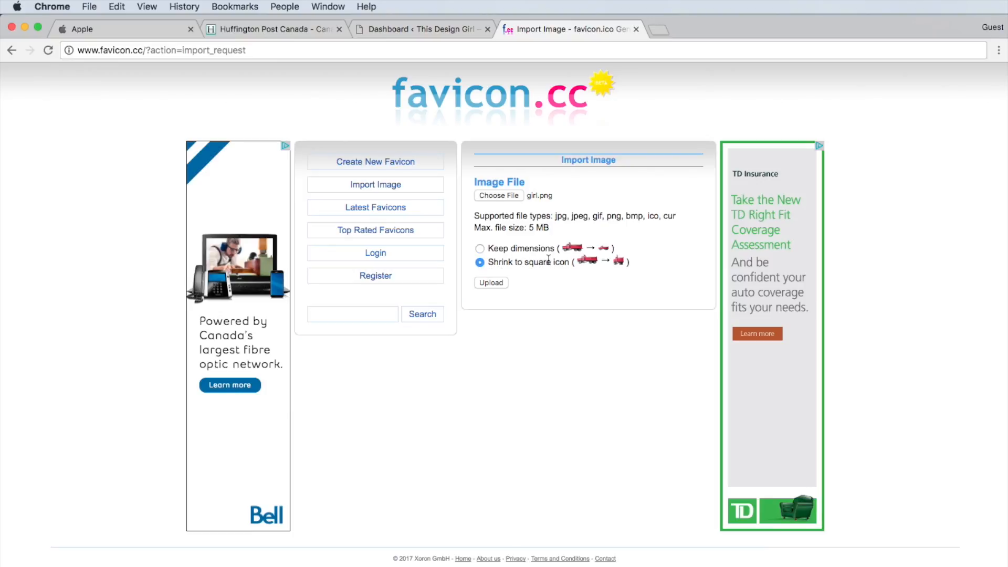
mouse_move(497, 291)
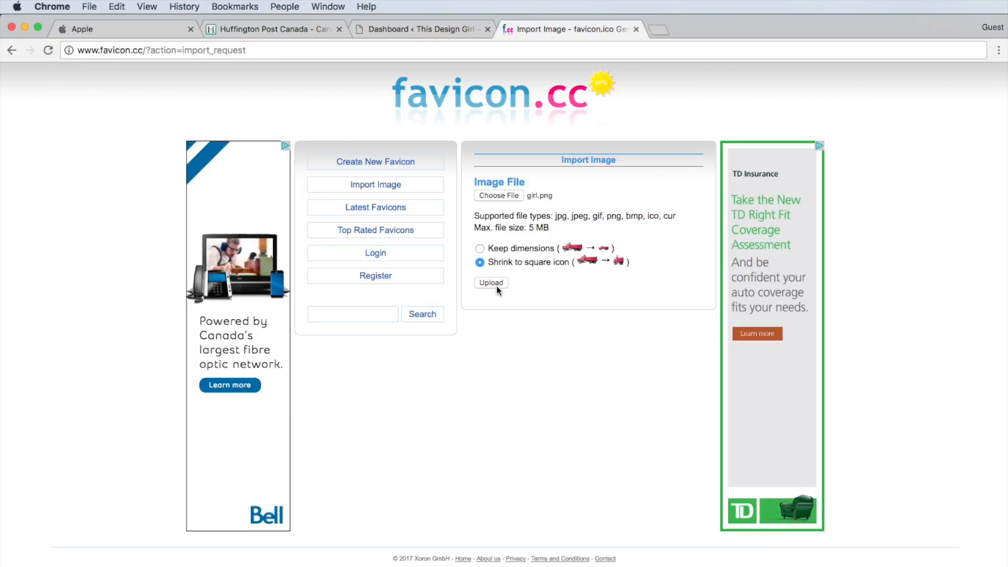
Step: Upload girl.png into the pixel editor and review the stray light-pink pixels on the grid
click(490, 282)
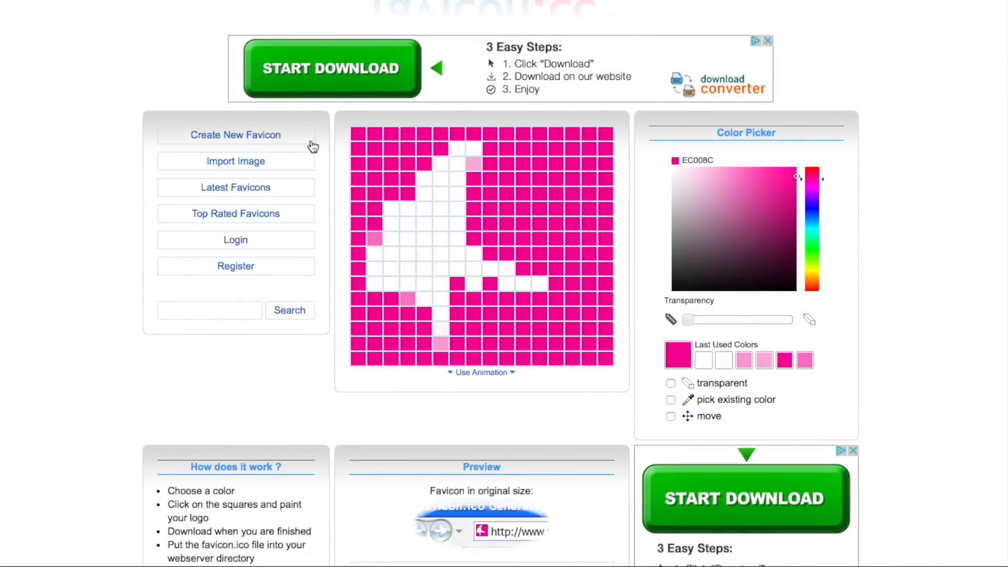
mouse_move(361, 143)
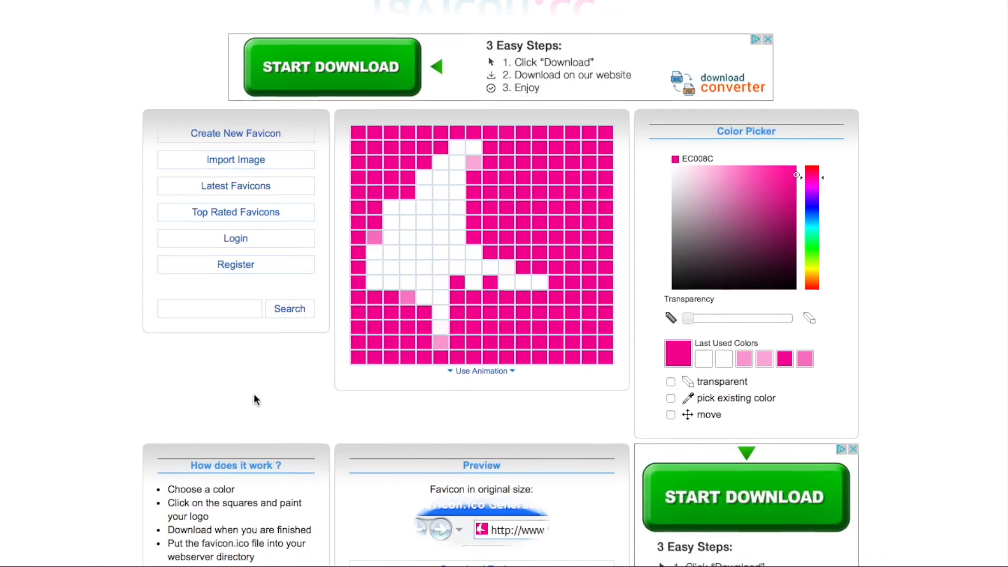
scroll(down, 3)
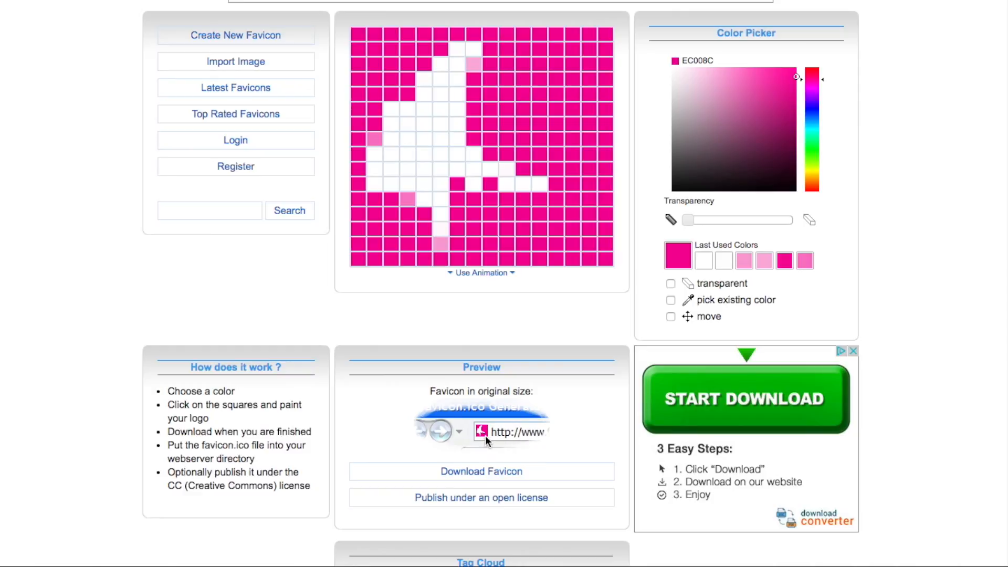
mouse_move(456, 455)
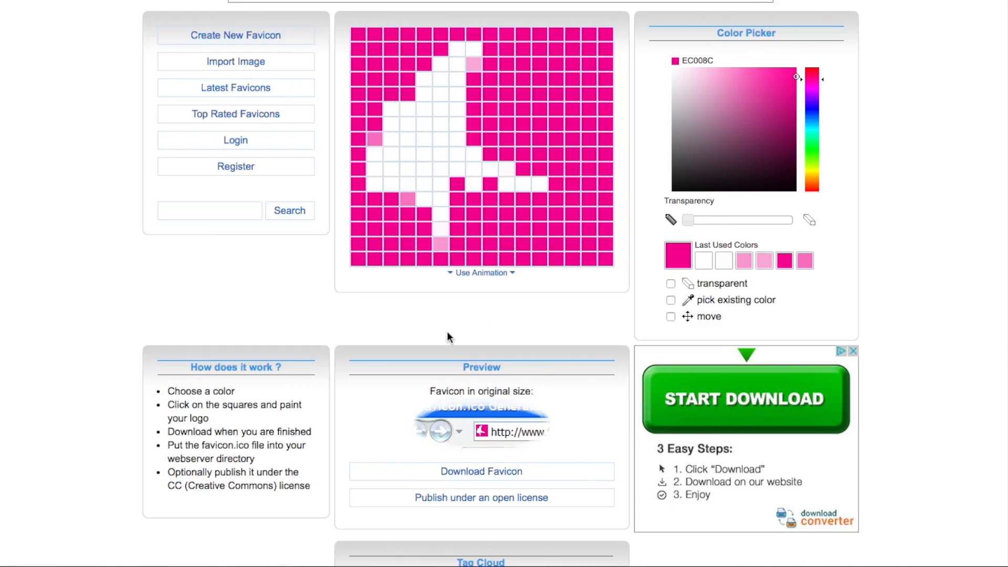
scroll(up, 3)
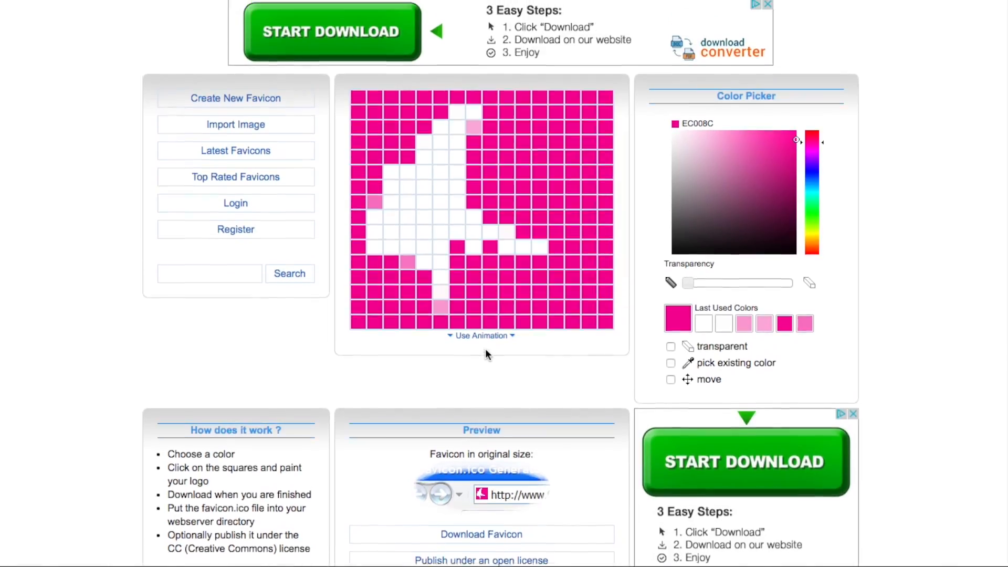
scroll(down, 3)
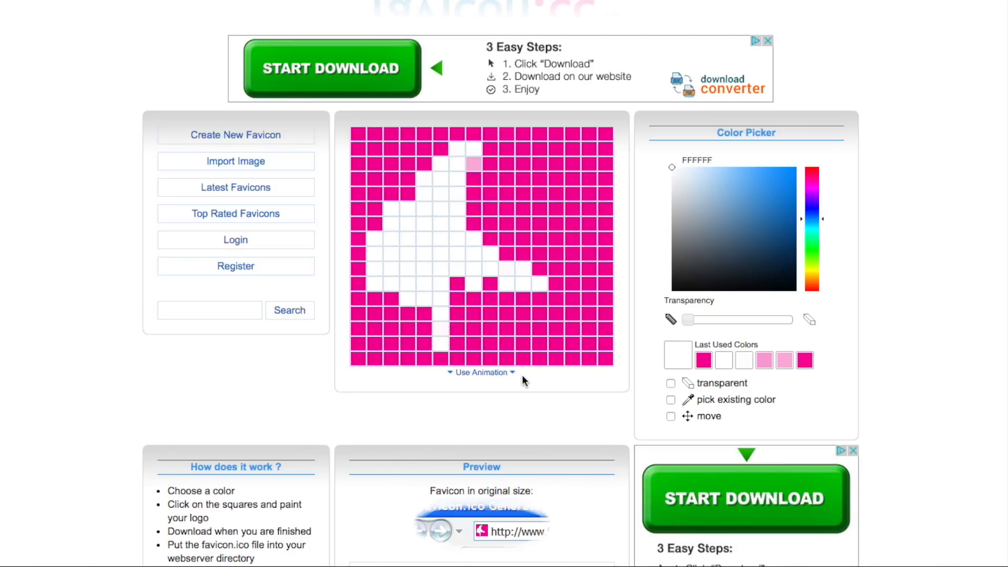
Step: Paint white grid squares for the block letters, starting the top corner of the G
scroll(down, 3)
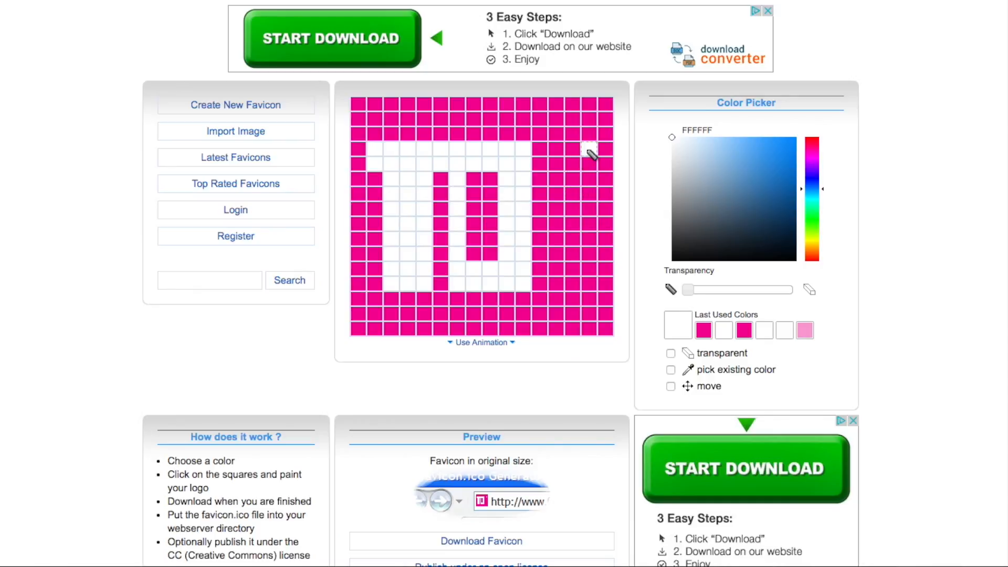
click(563, 153)
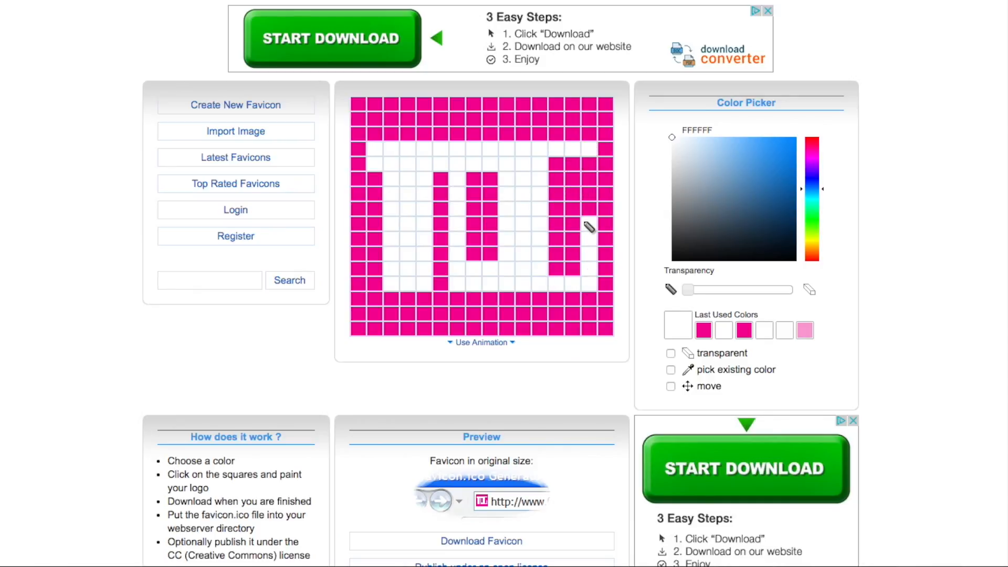
Step: Fill in the white G to complete the TDG initials, then return to the pink swatch
click(572, 227)
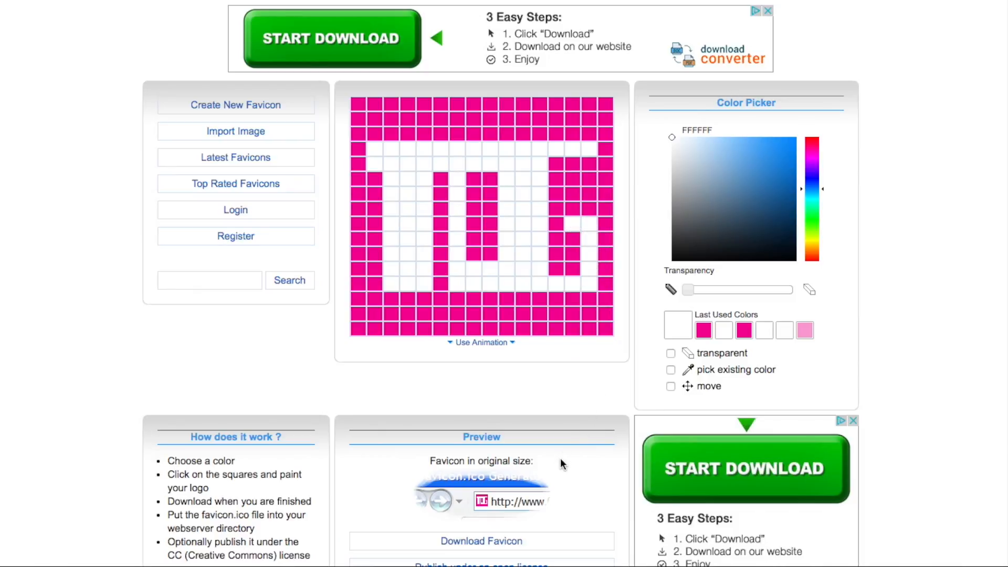
click(812, 147)
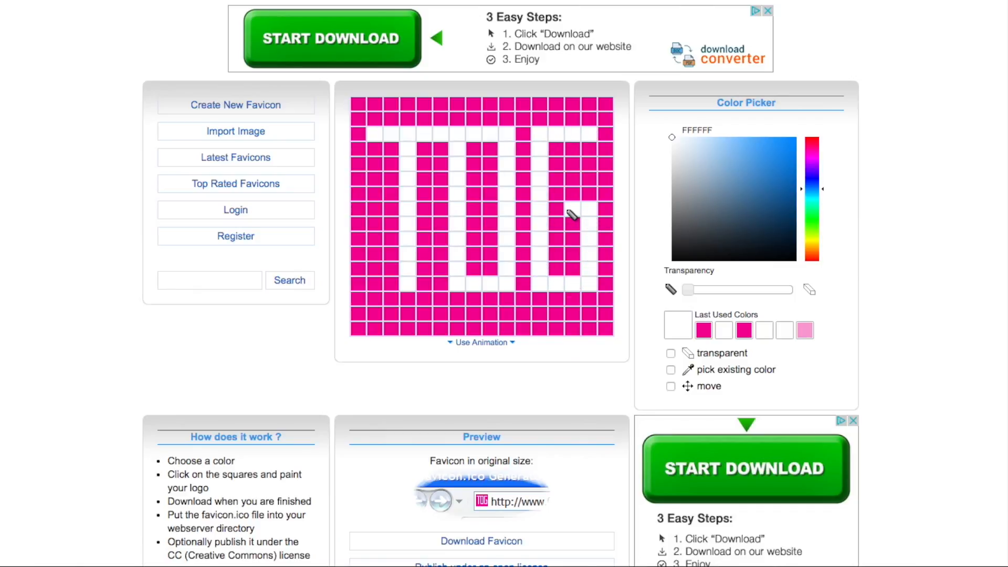
click(573, 215)
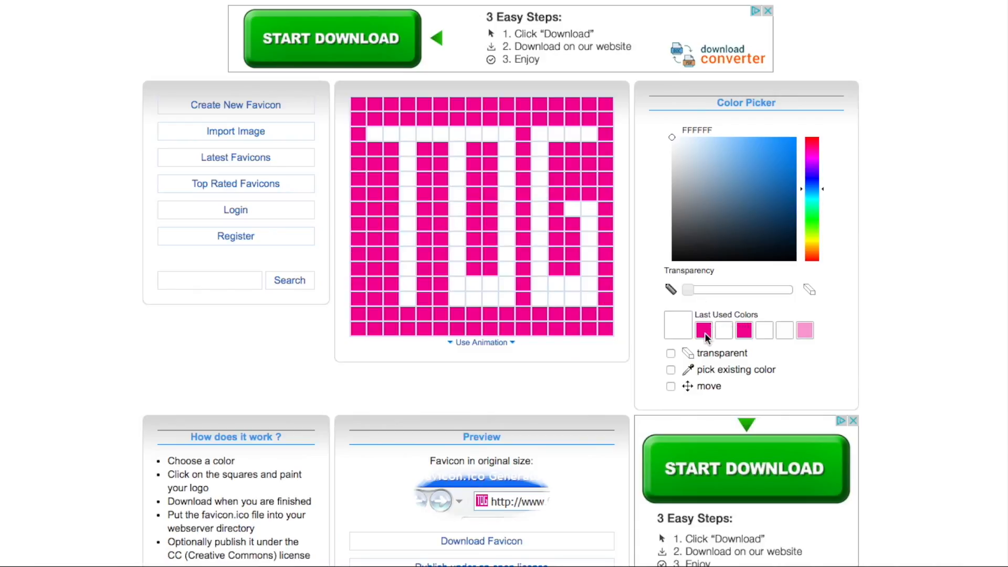
click(703, 329)
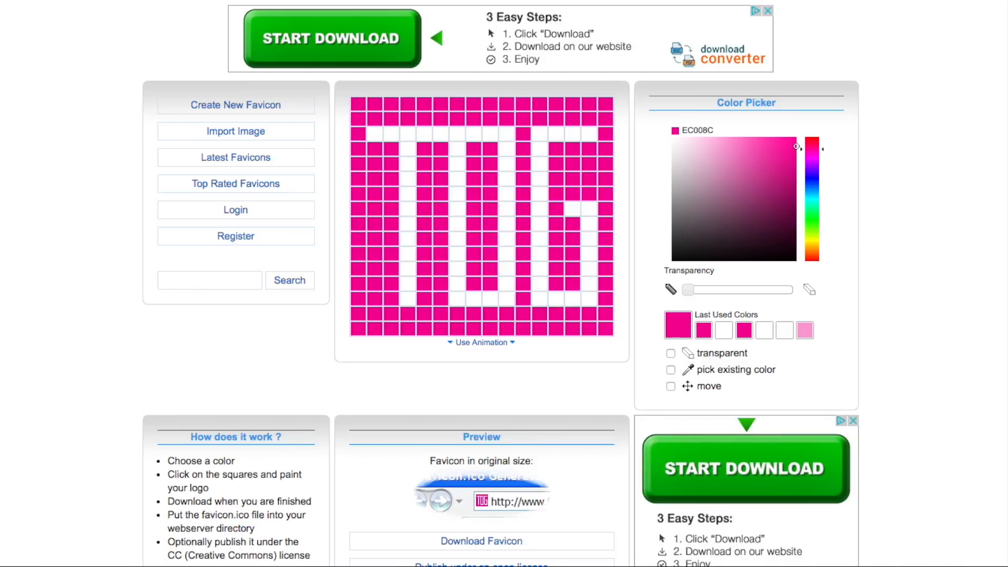
scroll(down, 3)
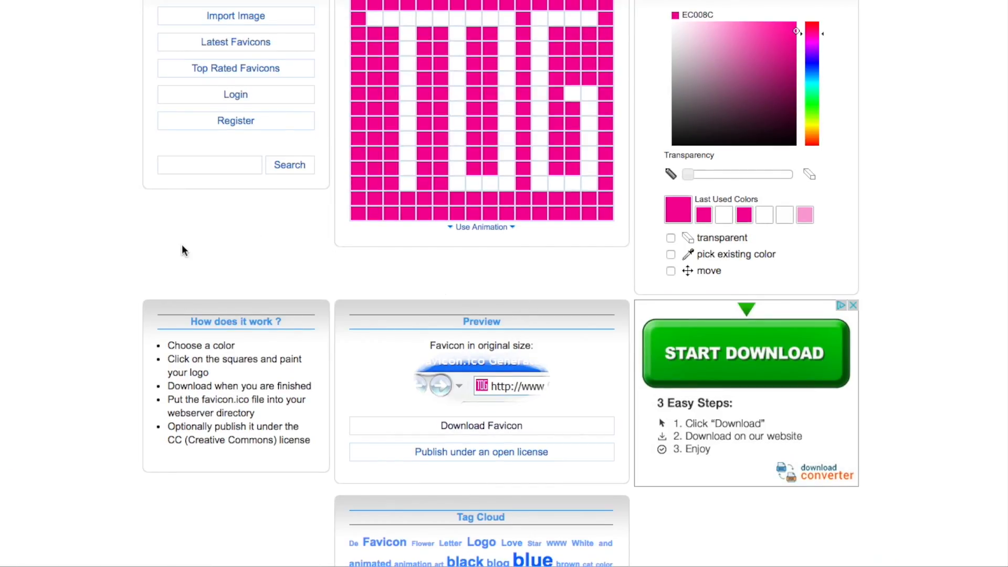
Step: Toggle Use Animation and download the finished TDG favicon
click(480, 227)
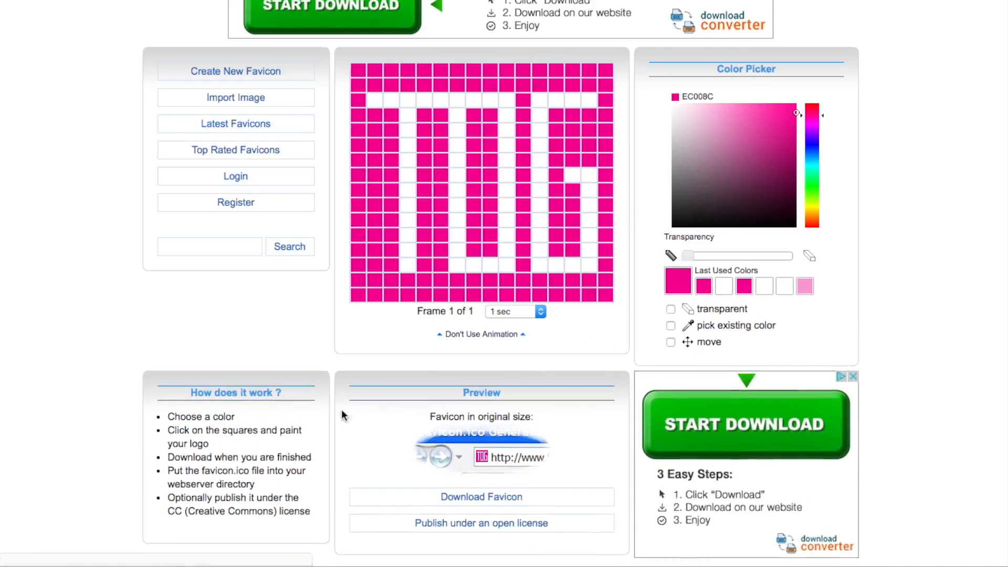
scroll(down, 3)
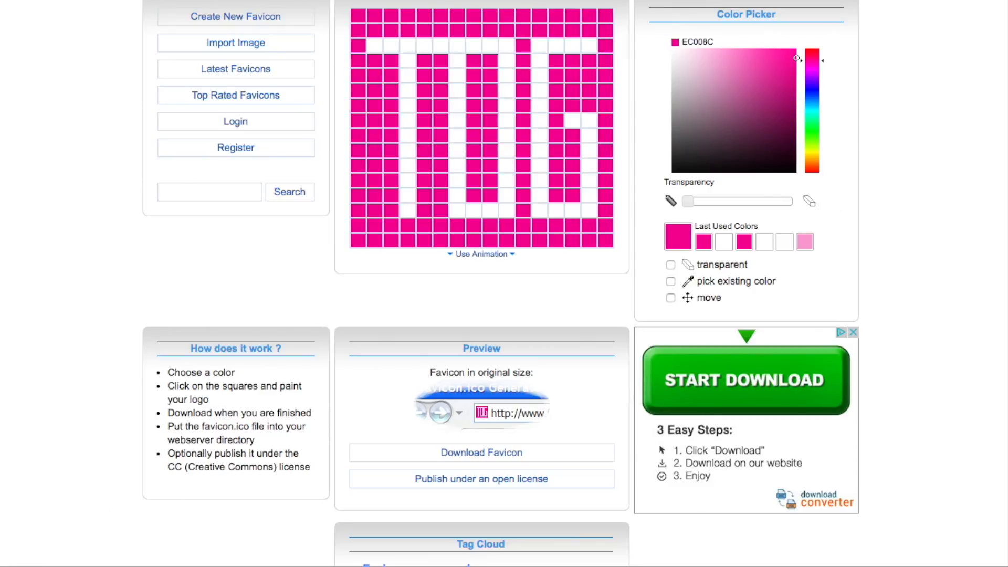
click(421, 29)
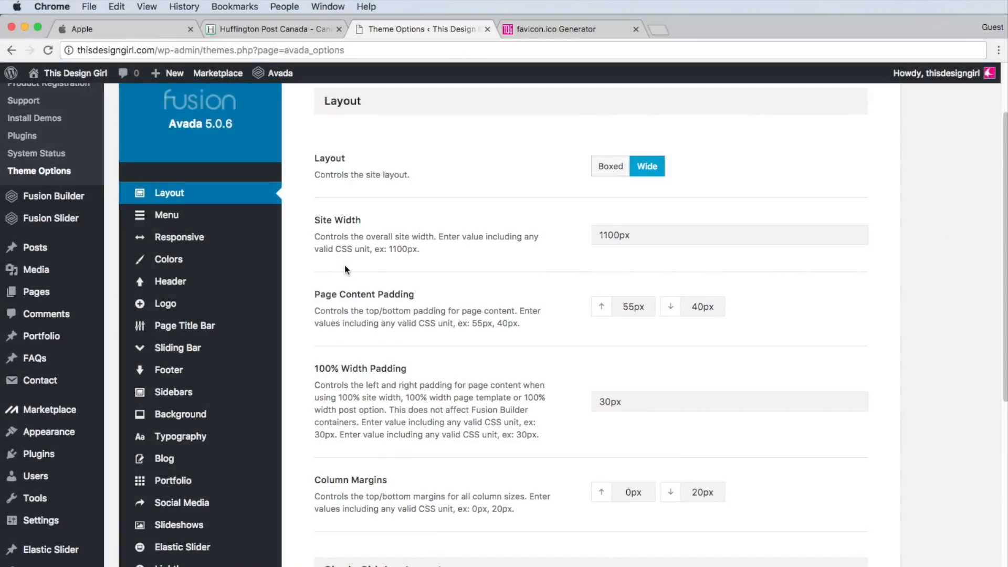
Step: Search the Avada Theme Options for 'favicon' to list the Favicon settings
click(174, 391)
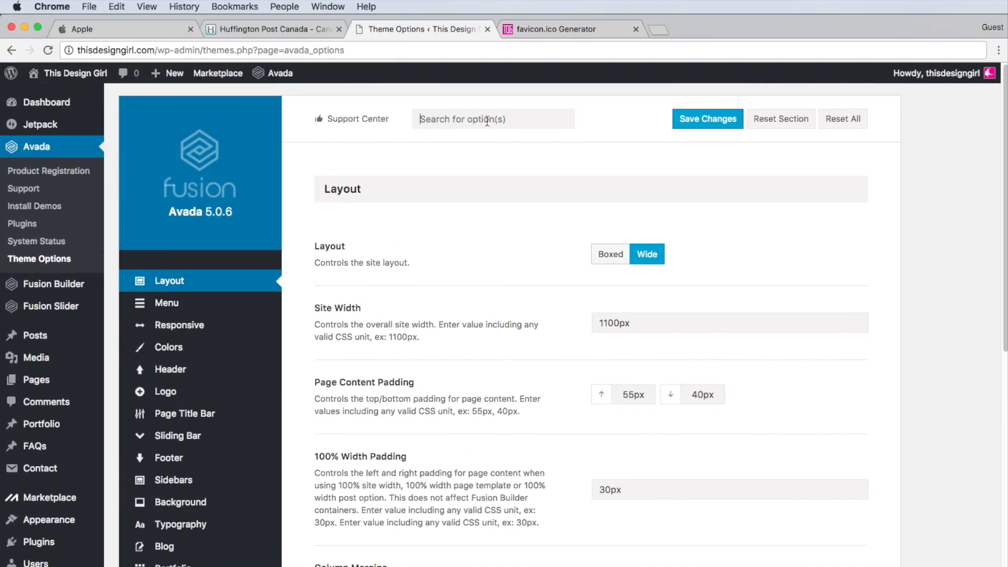
text(favi)
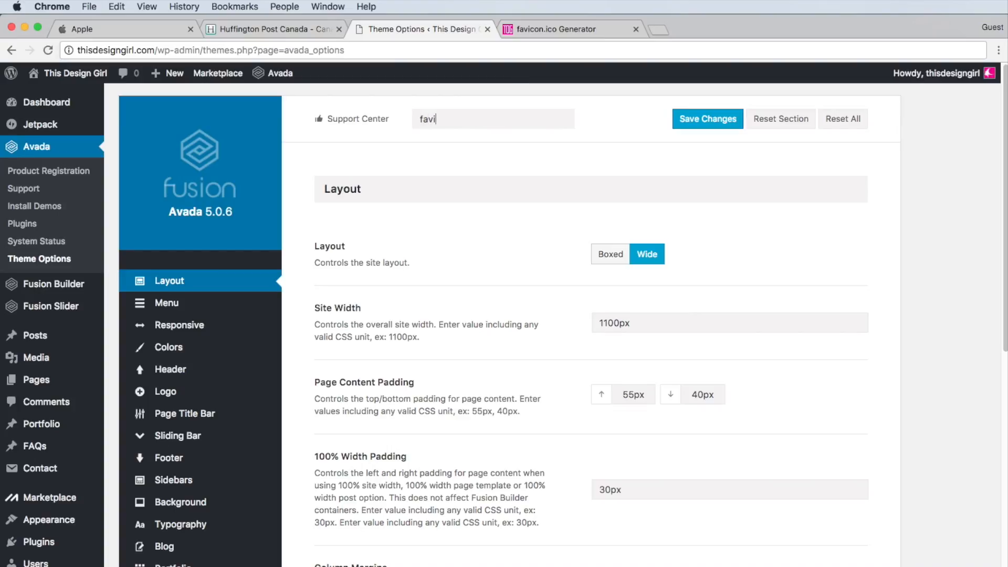
text(con)
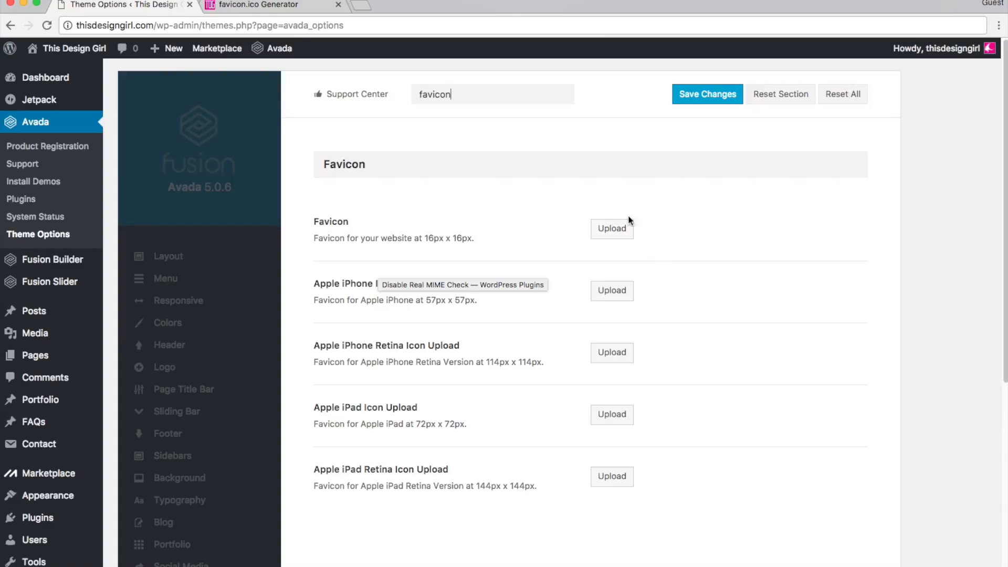
Step: Set favicon.ico from the Media Library as the site's Favicon
click(612, 228)
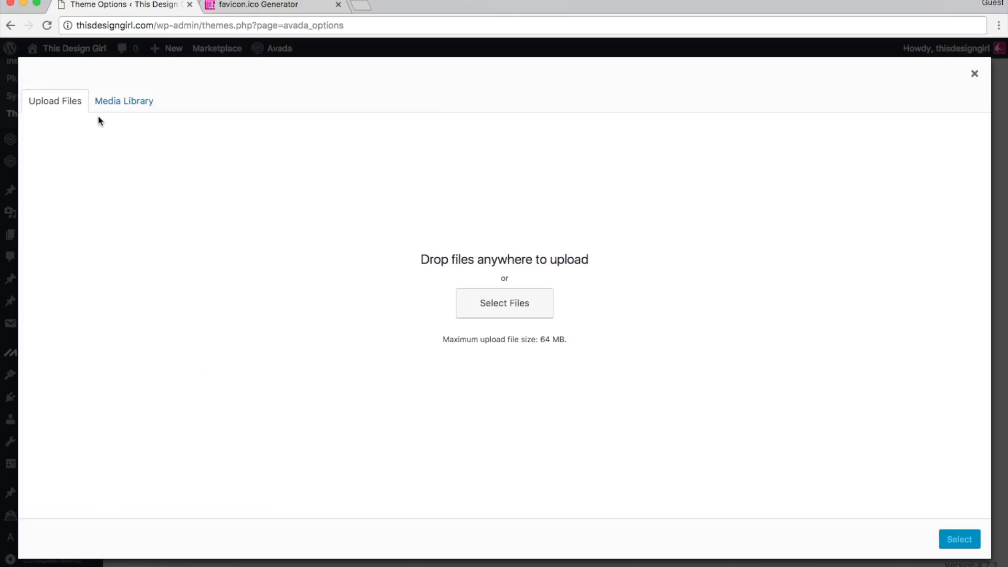
click(504, 302)
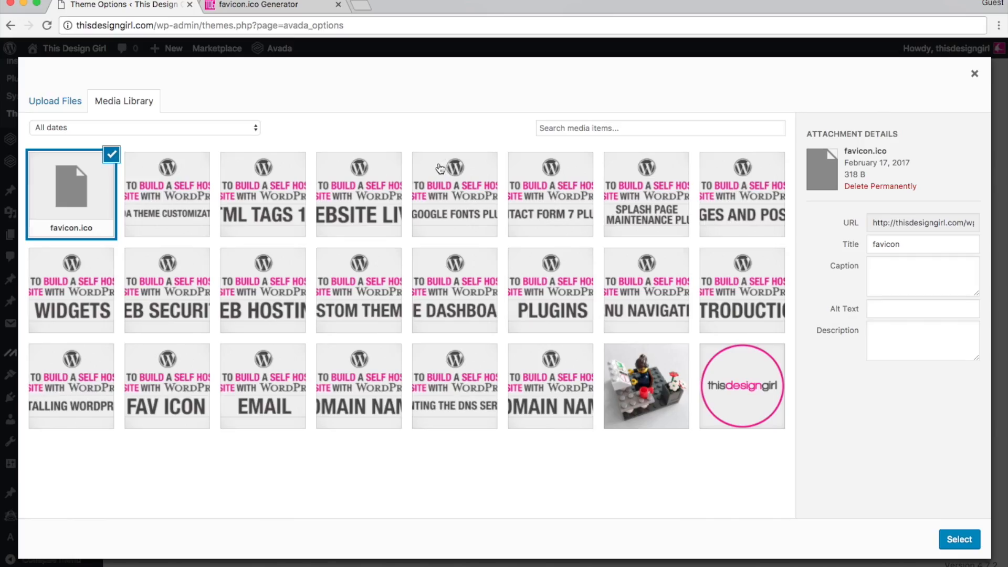
mouse_move(980, 471)
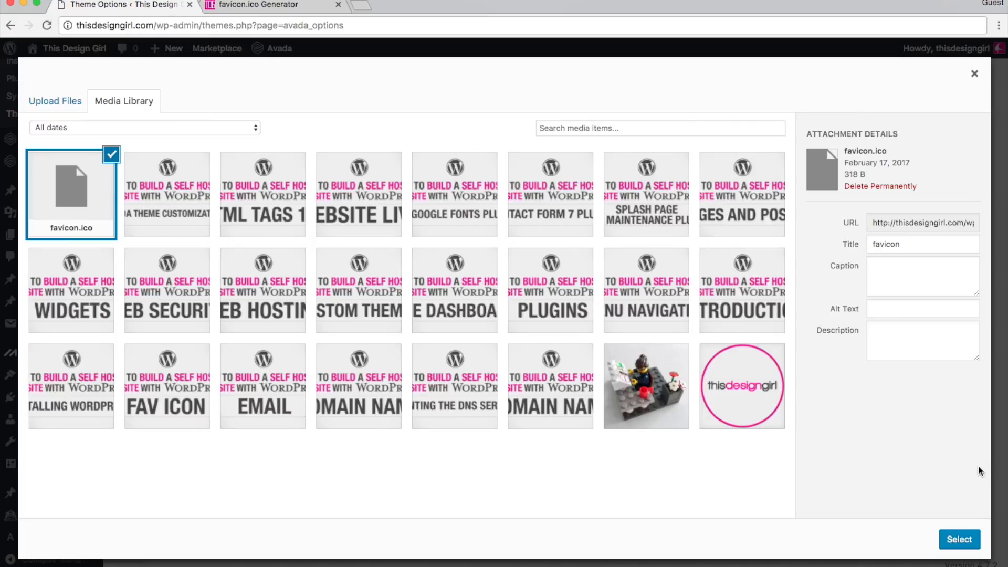
click(959, 539)
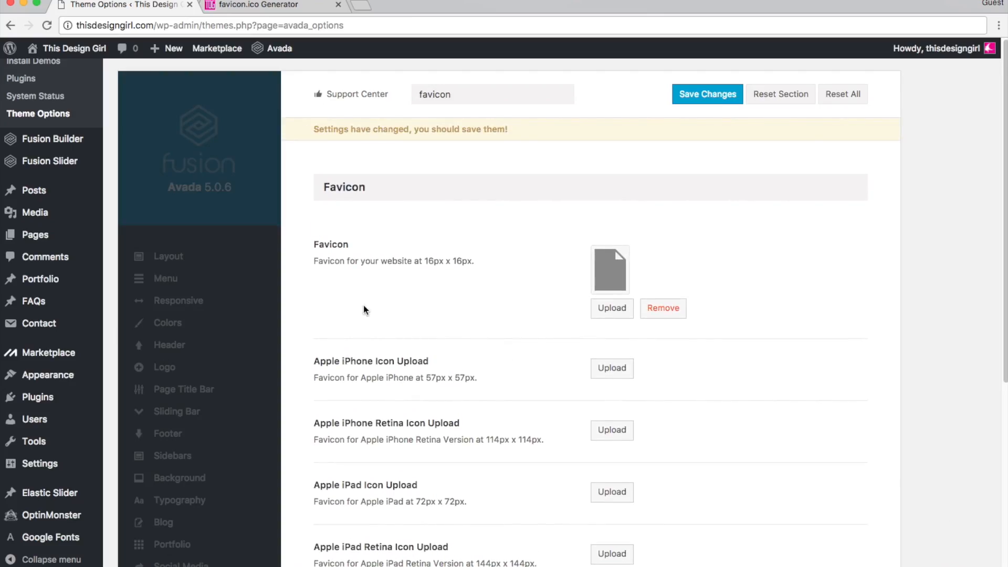
Step: Save the changed theme settings so the new favicon is stored
scroll(down, 3)
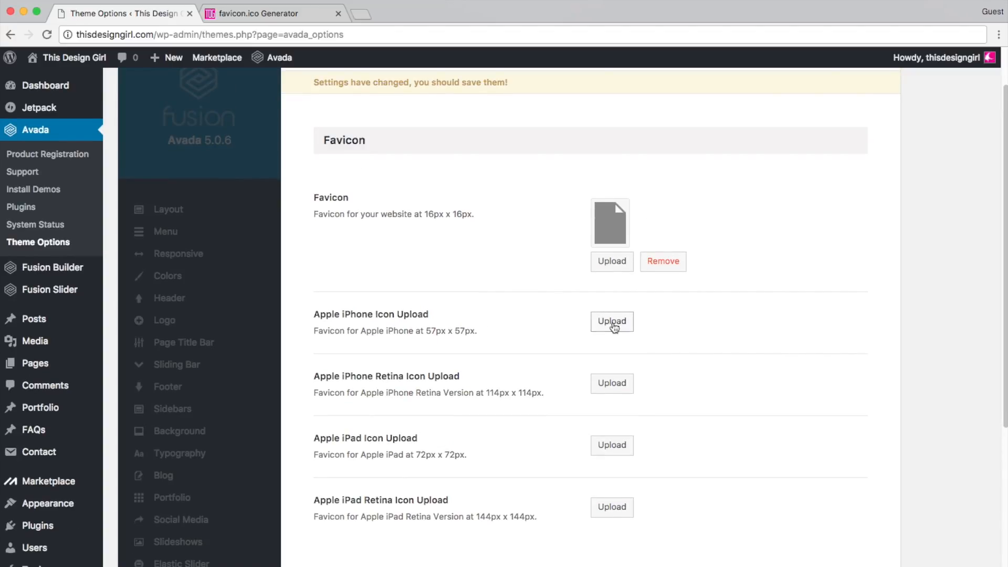
mouse_move(540, 534)
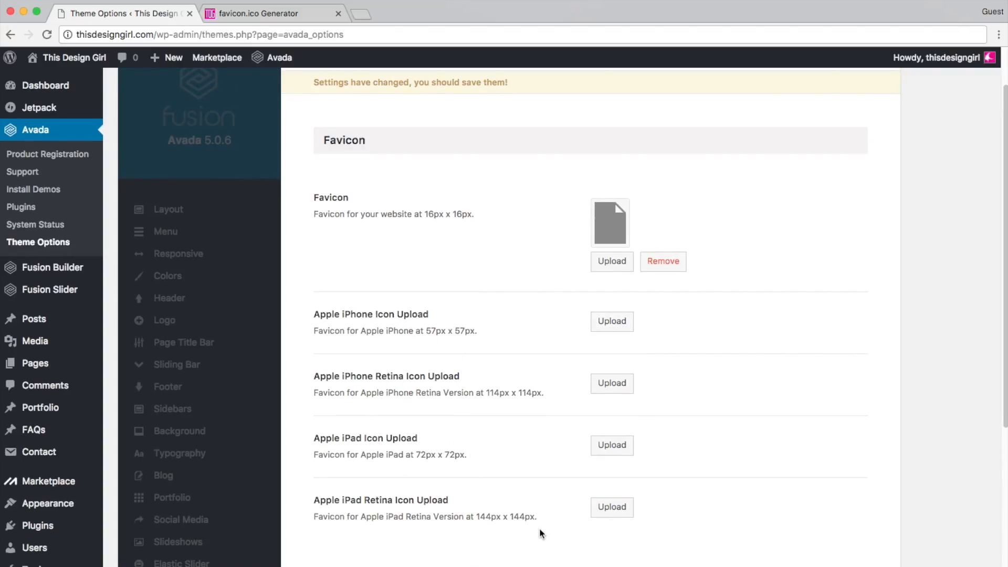
mouse_move(778, 391)
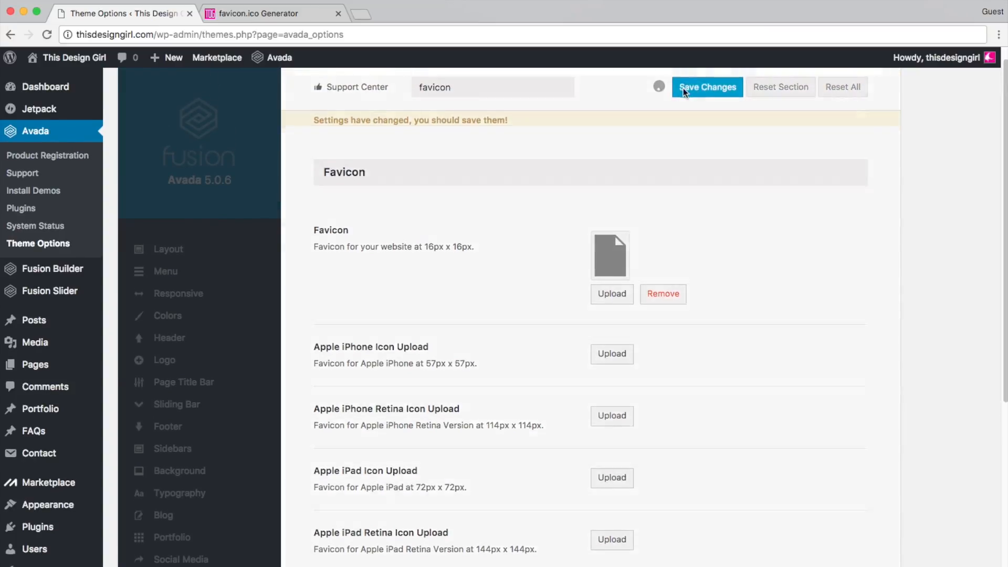
click(707, 88)
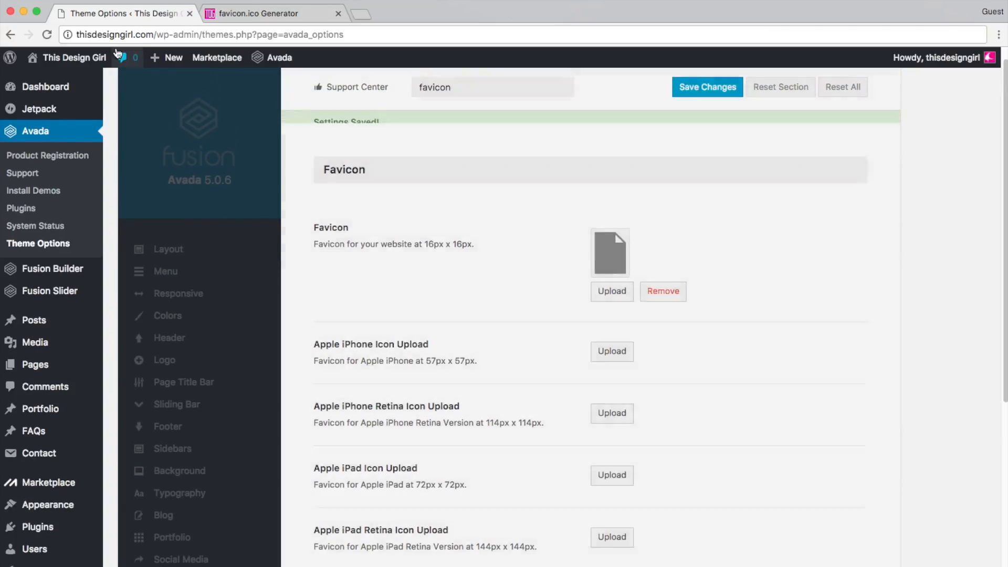